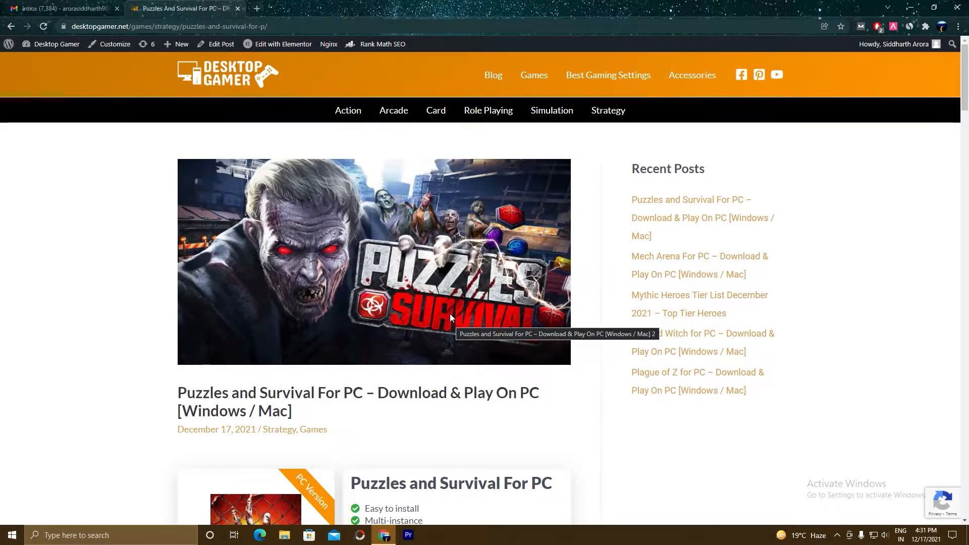
Follow the article's 'Puzzles and Survival For PC Download' button to the BlueStacks game page
scroll(down, 3)
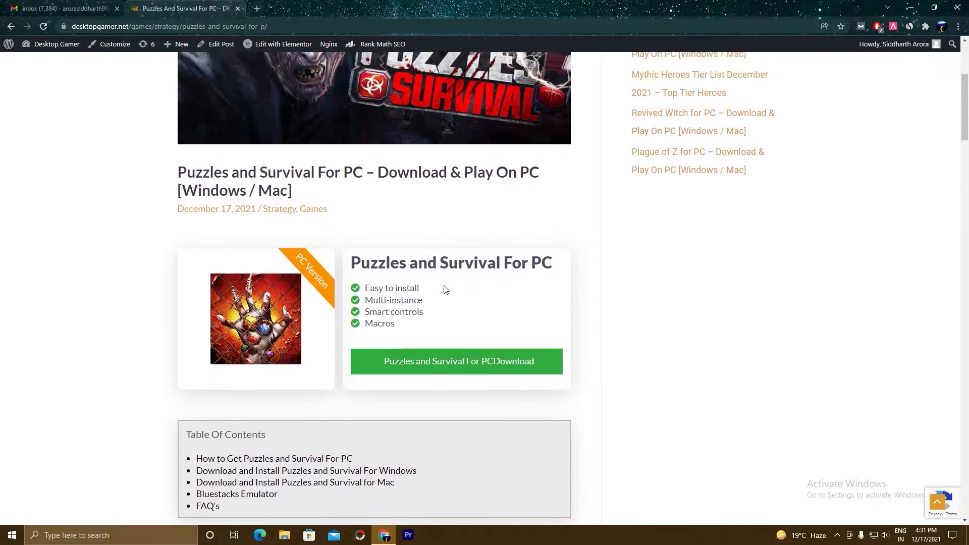
scroll(down, 3)
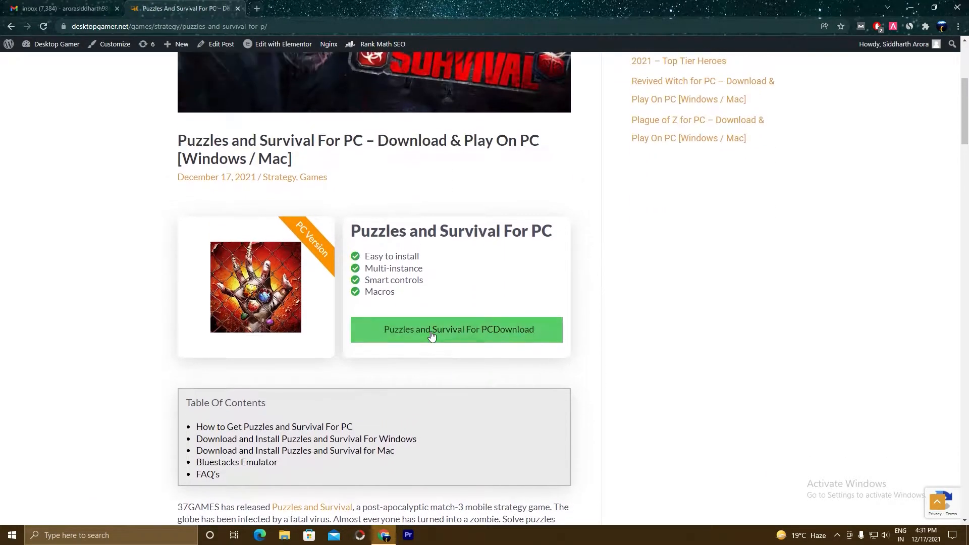
mouse_move(498, 334)
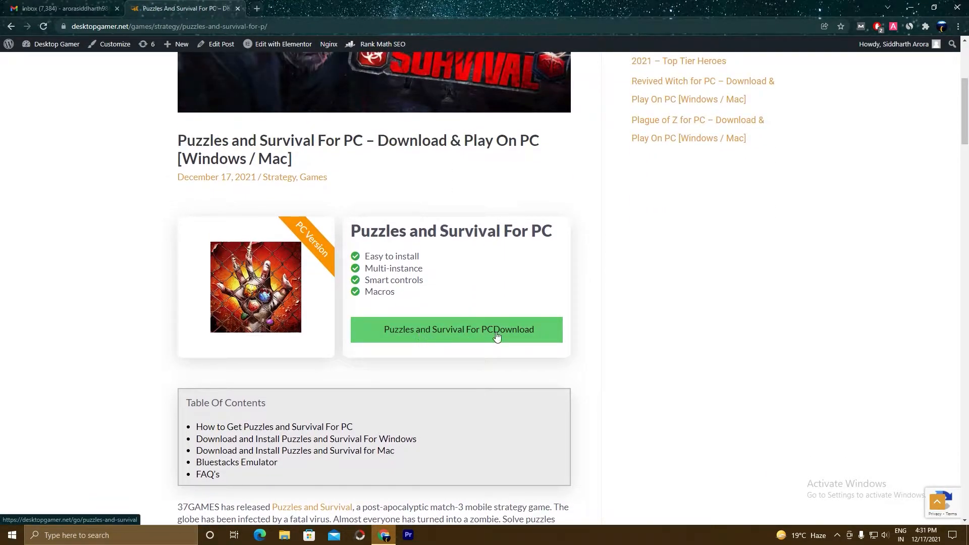
click(457, 329)
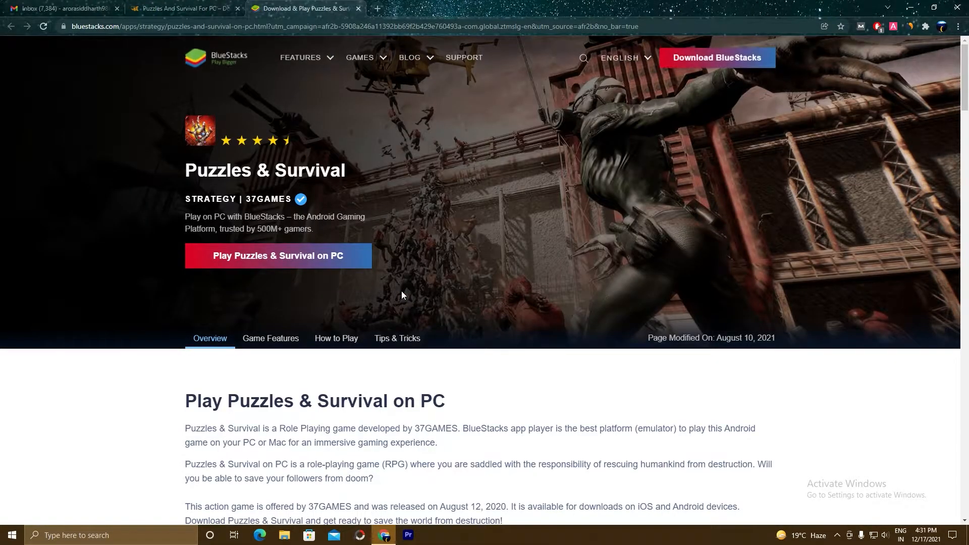
mouse_move(407, 334)
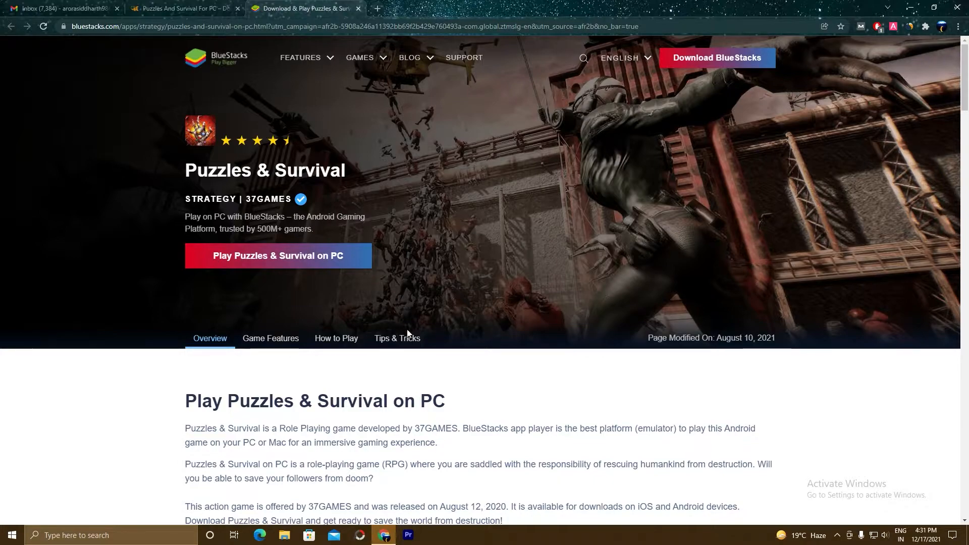
Download BlueStacks bundled with Puzzles & Survival via 'Play on PC' and run the installer
scroll(down, 3)
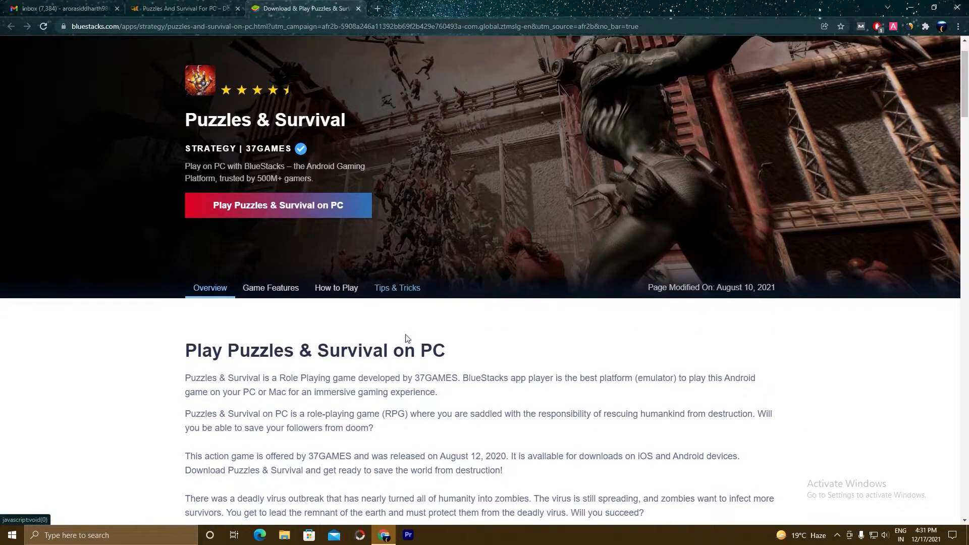
mouse_move(513, 363)
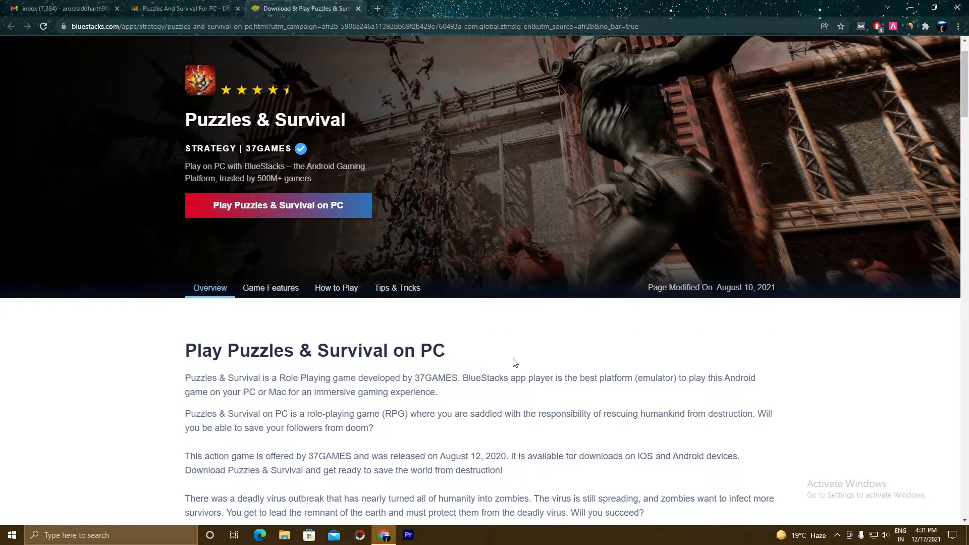
mouse_move(336, 288)
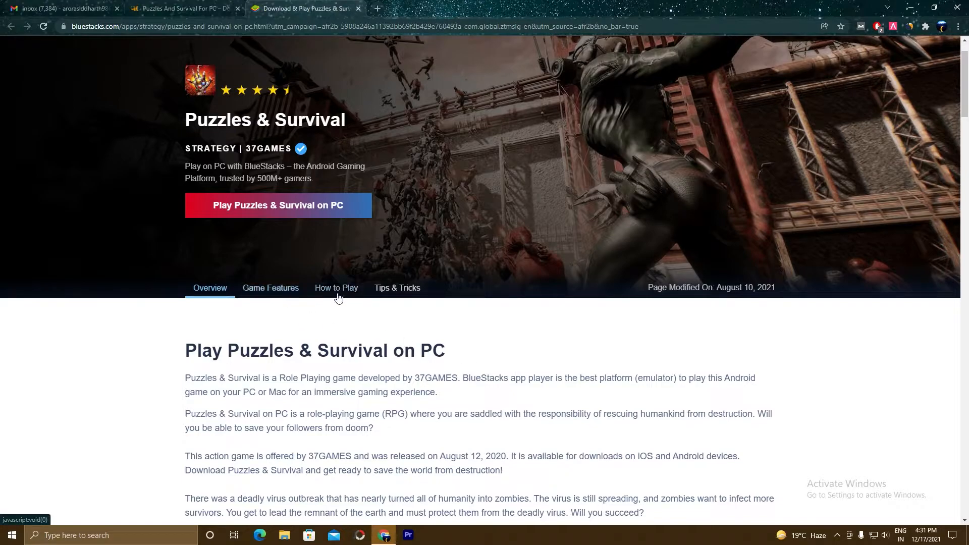
mouse_move(270, 287)
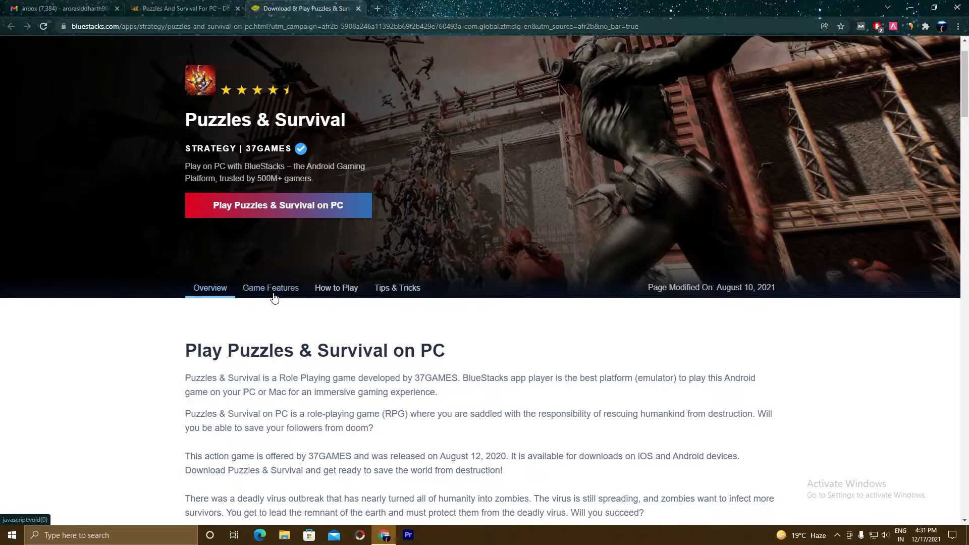
click(270, 288)
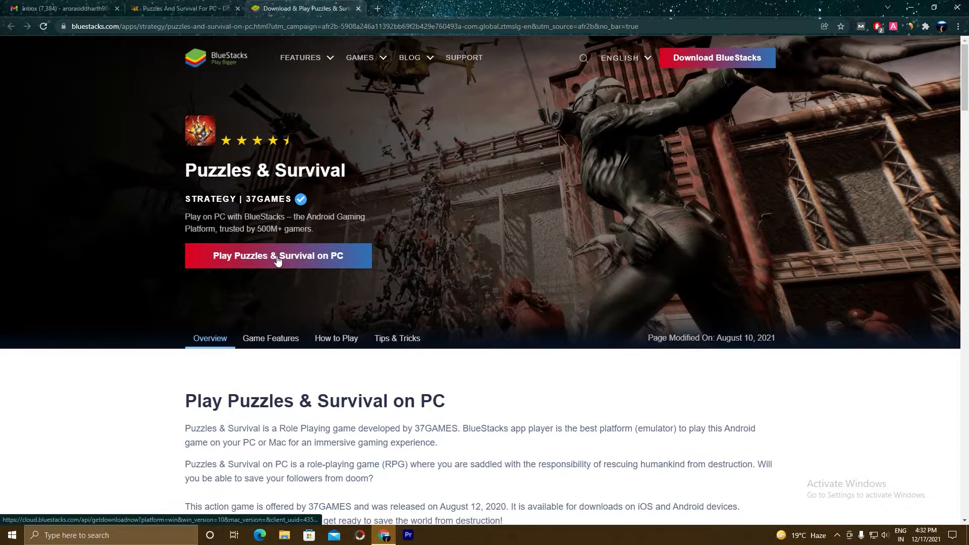
click(278, 255)
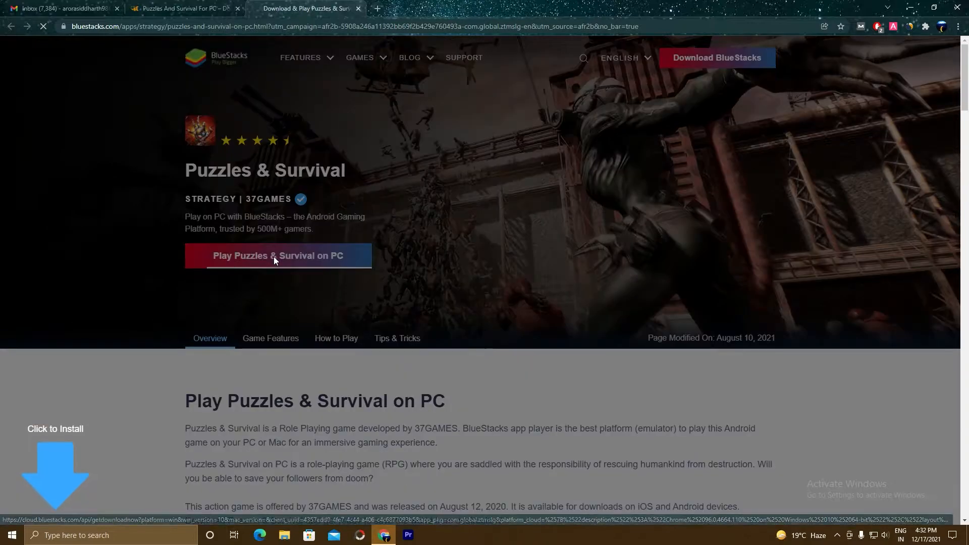
click(278, 256)
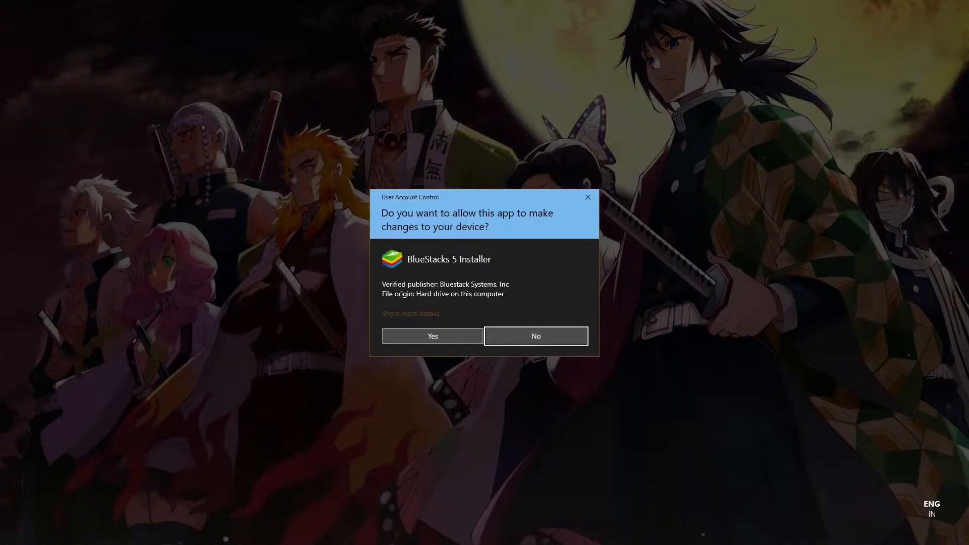
Allow the installer through UAC, review the install location, and start installing BlueStacks 5
click(432, 336)
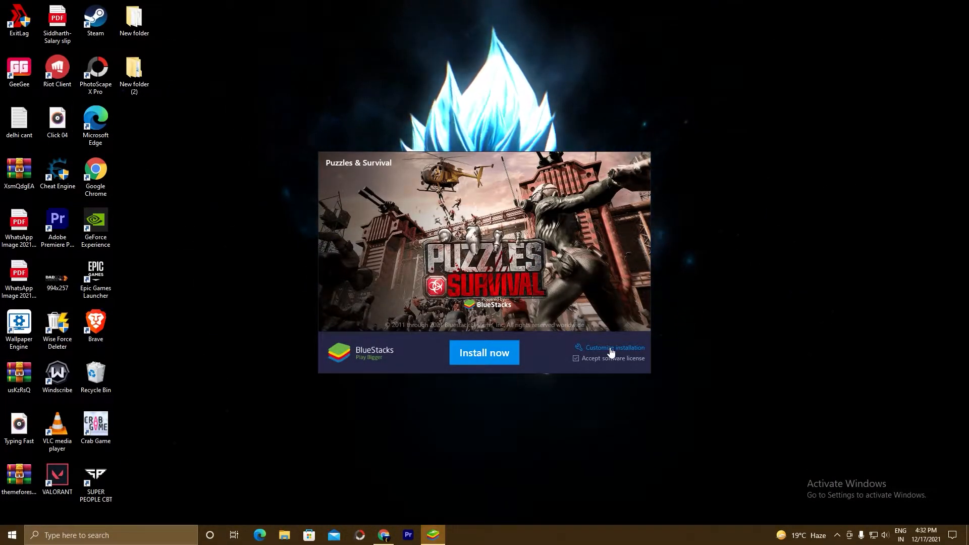
click(612, 347)
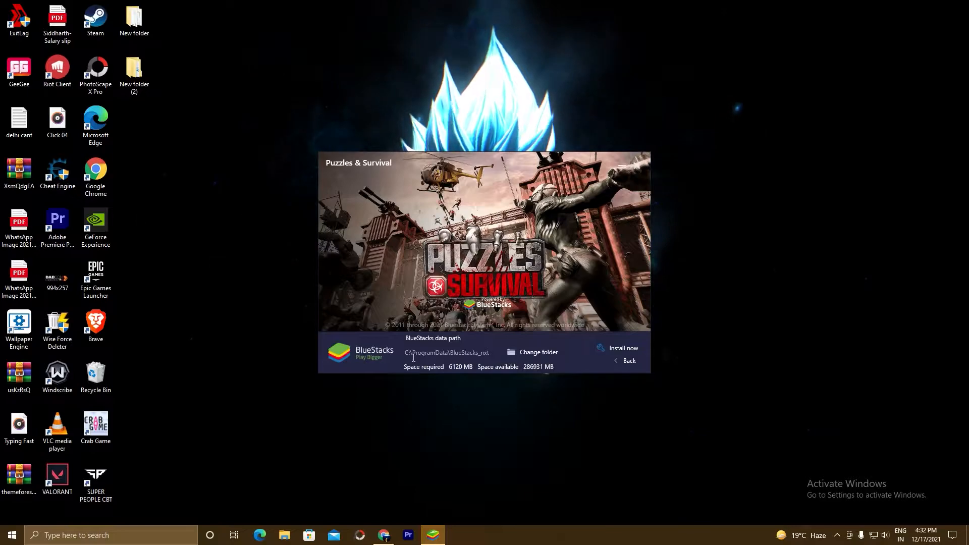
click(627, 360)
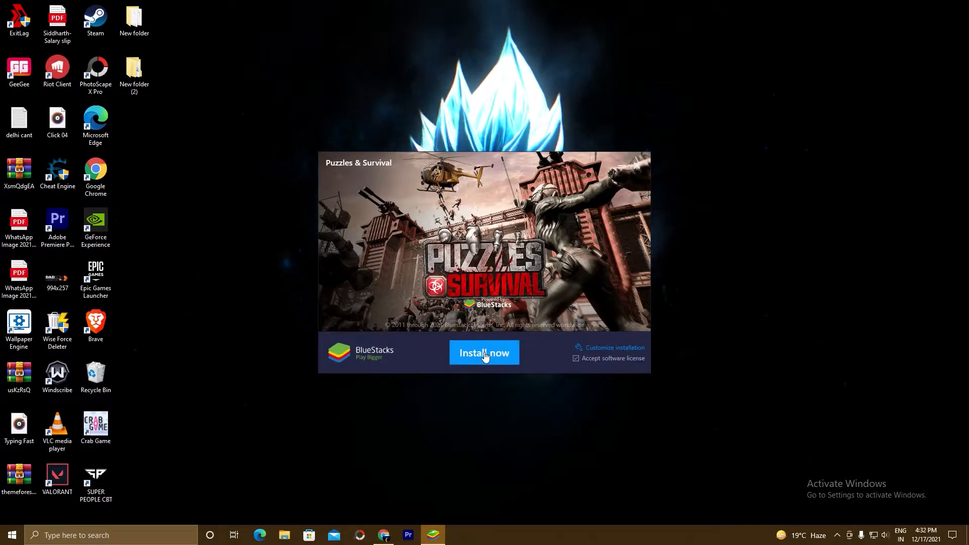
click(483, 352)
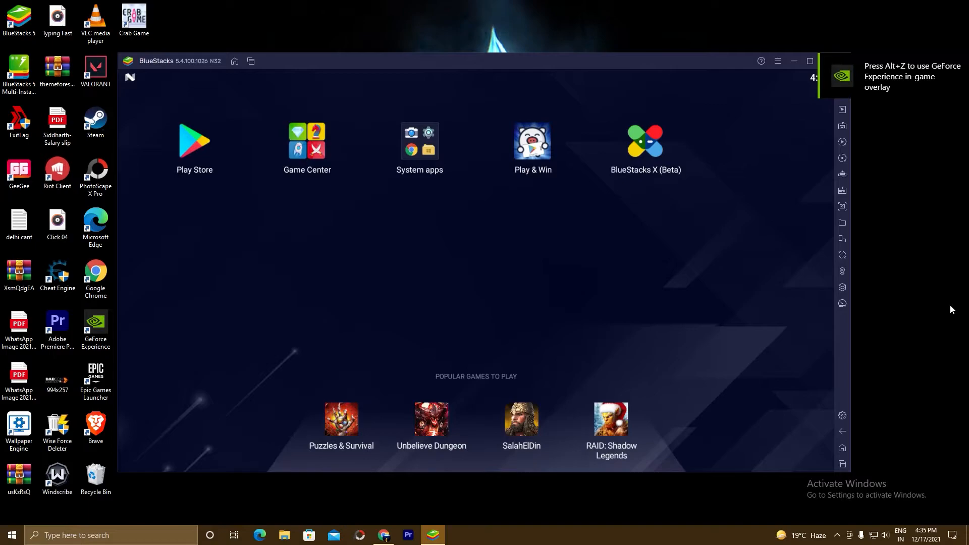
mouse_move(470, 300)
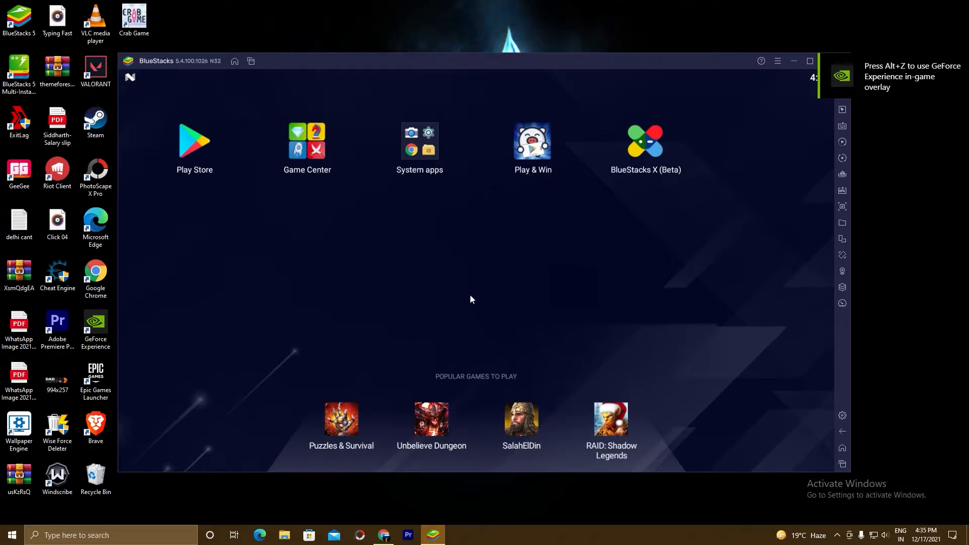
mouse_move(319, 182)
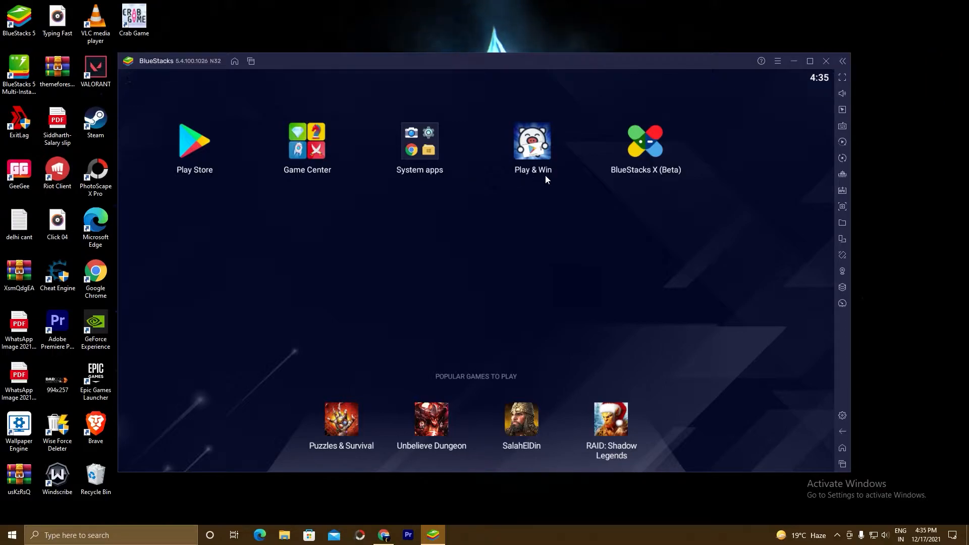
mouse_move(676, 179)
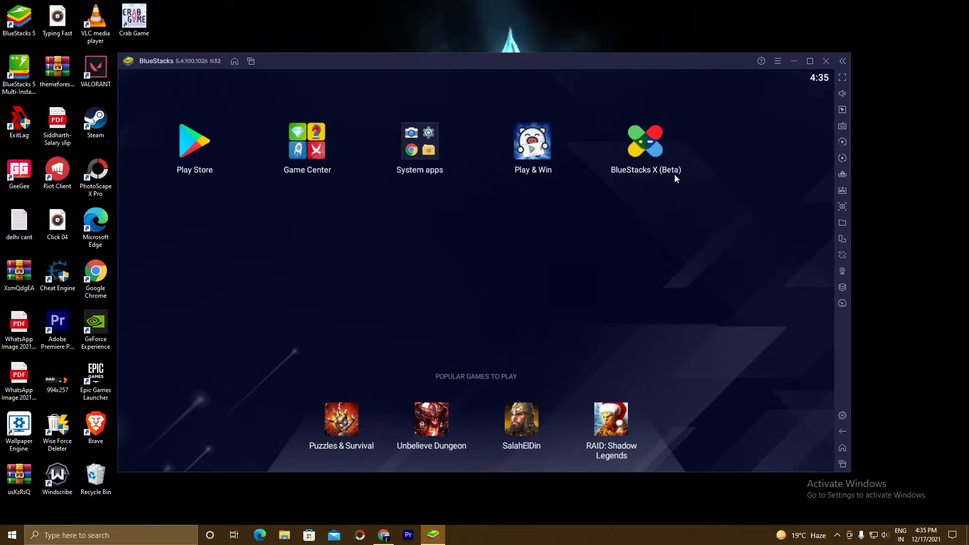
mouse_move(191, 150)
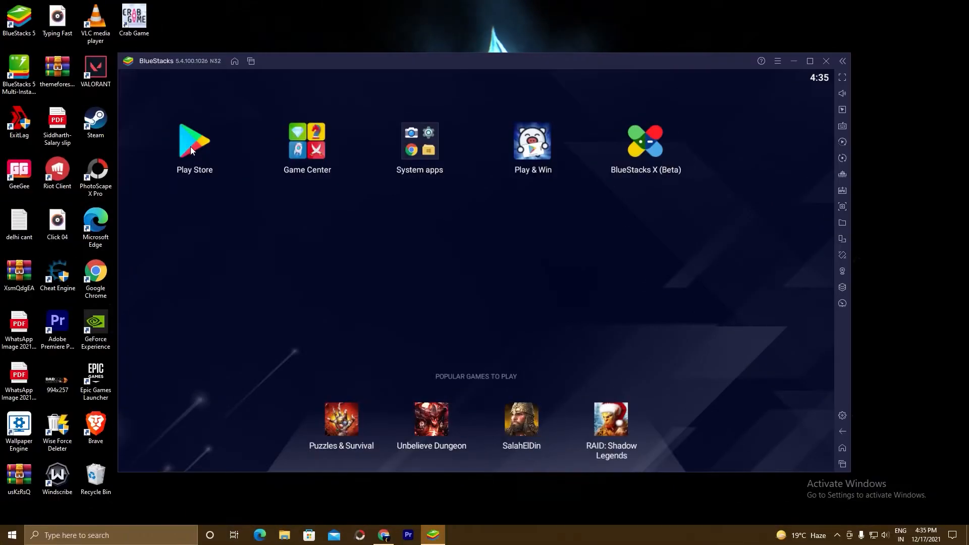
Sign in to Google Play, agree to the terms of service and accept the Google Services settings
click(194, 141)
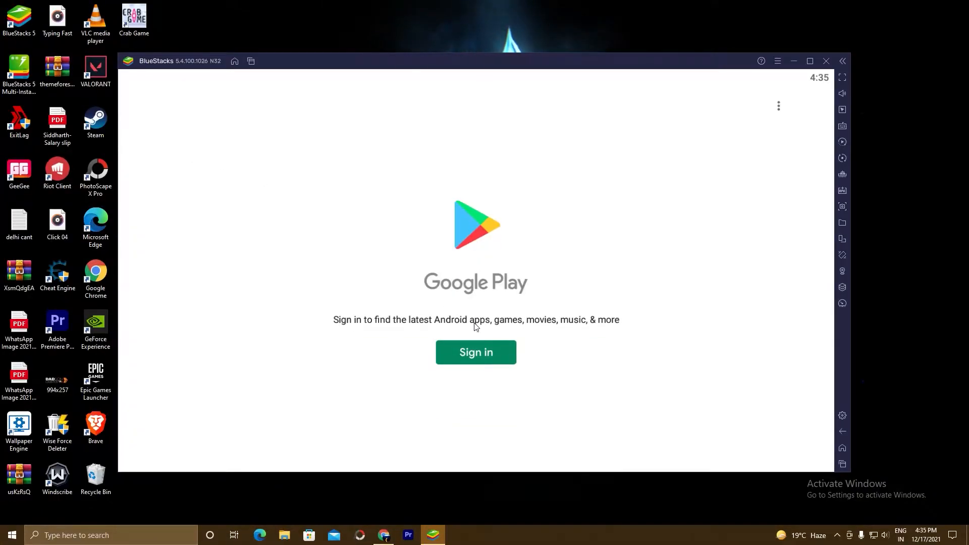
click(475, 352)
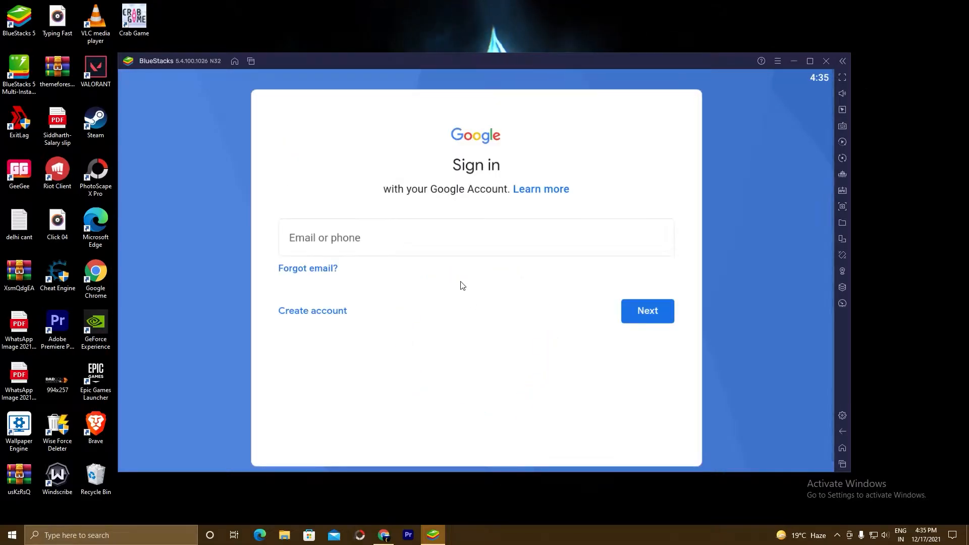
click(401, 237)
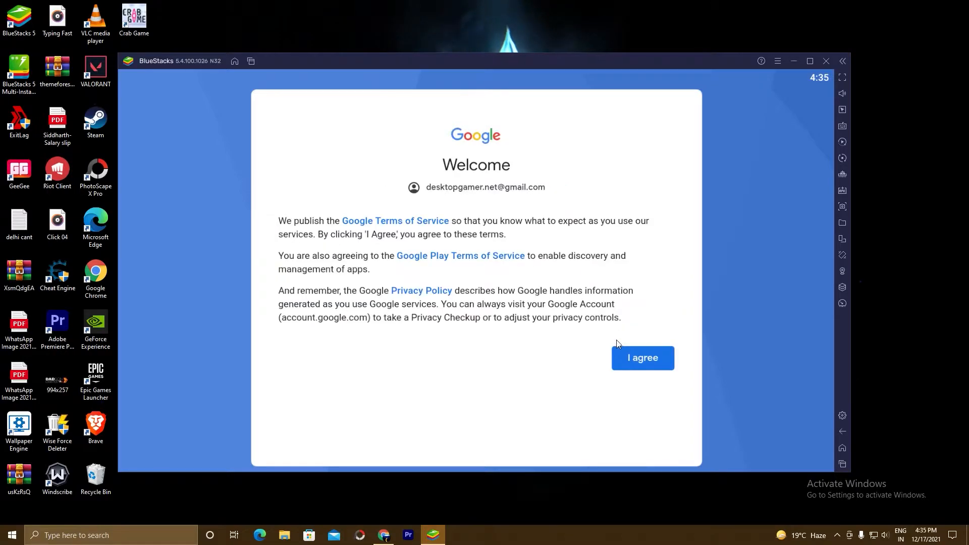
click(642, 357)
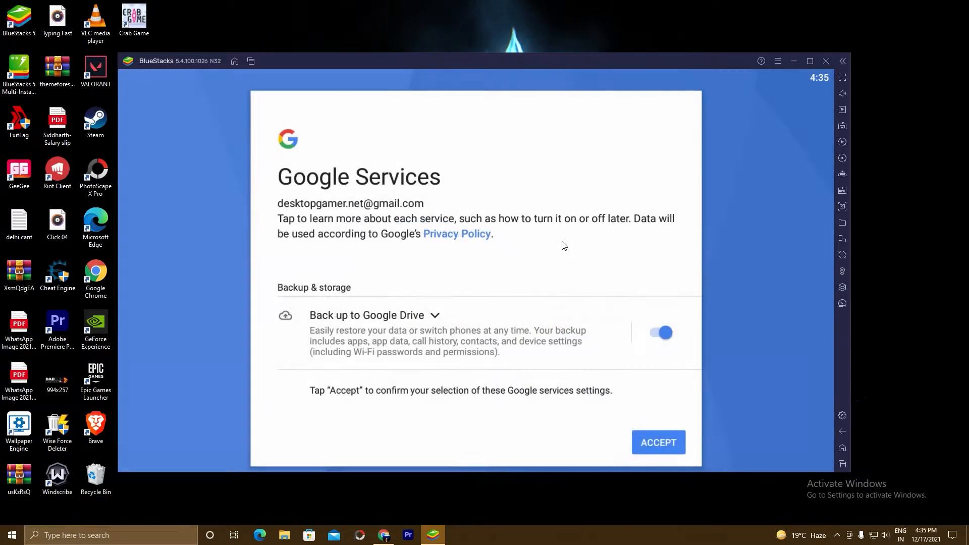
click(657, 442)
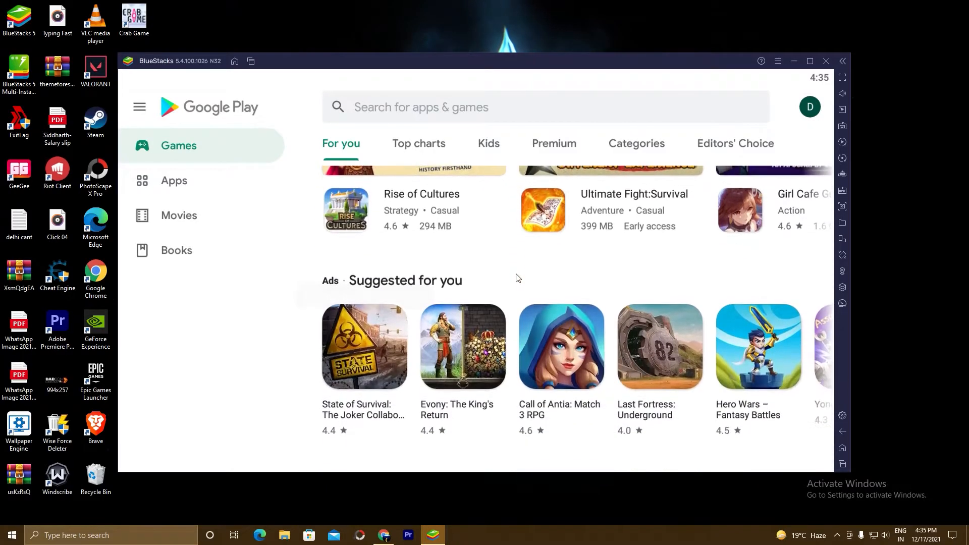
Search Google Play for 'puzzles' and install Puzzles & Survival from its store page
scroll(up, 3)
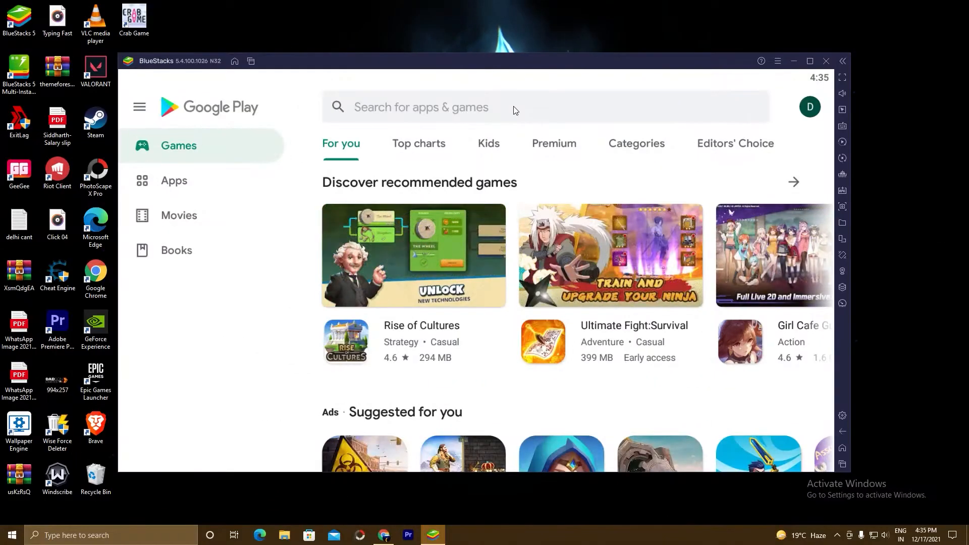
text(puzzles & Survival)
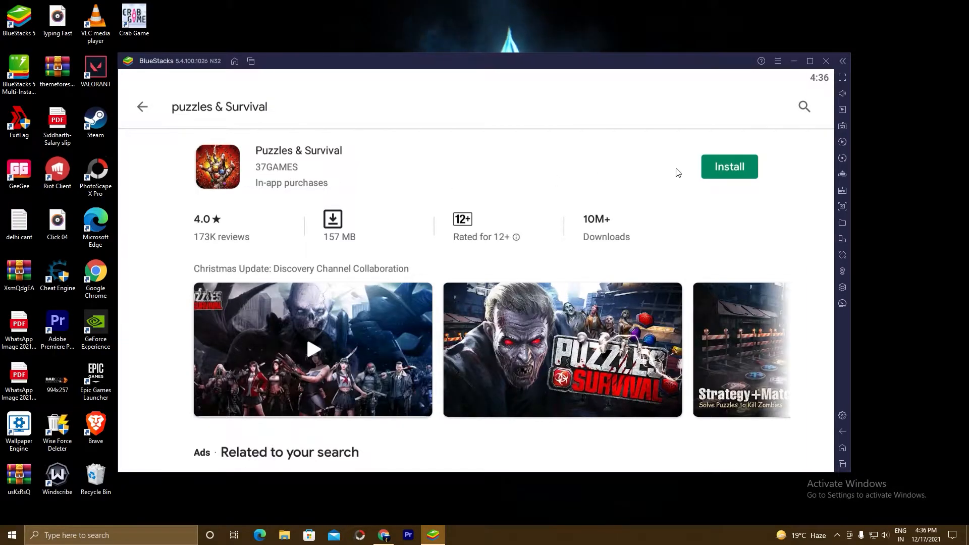
click(728, 166)
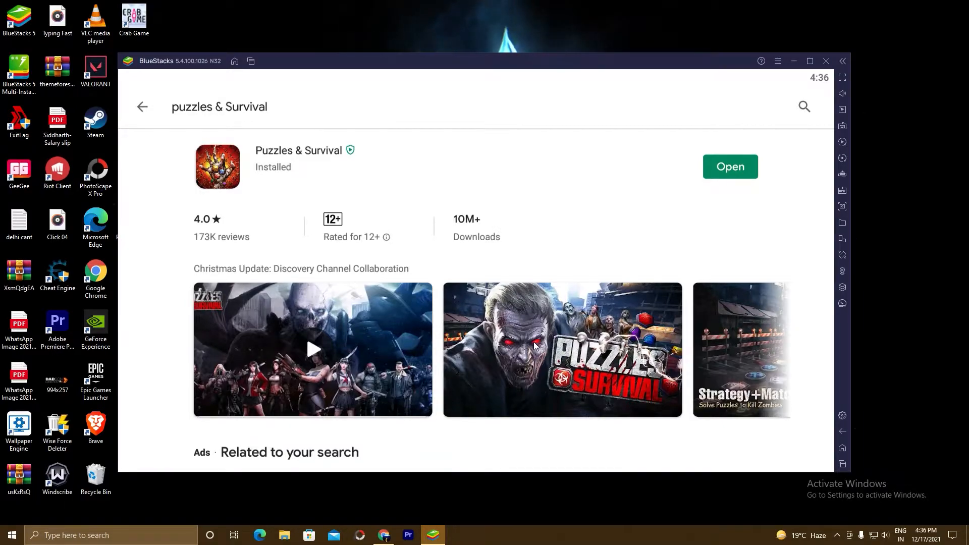
mouse_move(841, 448)
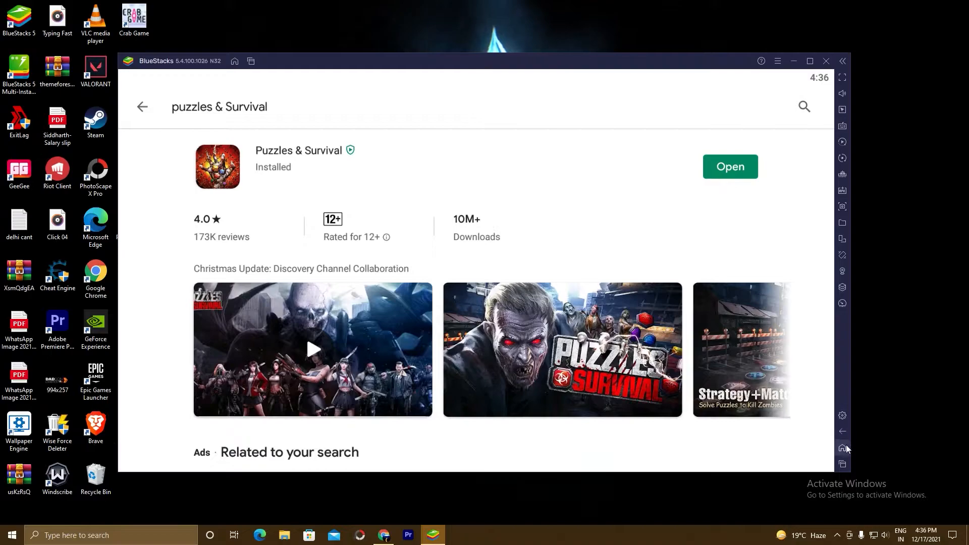
Return to the BlueStacks home screen, launch the game and maximize the emulator window
click(842, 447)
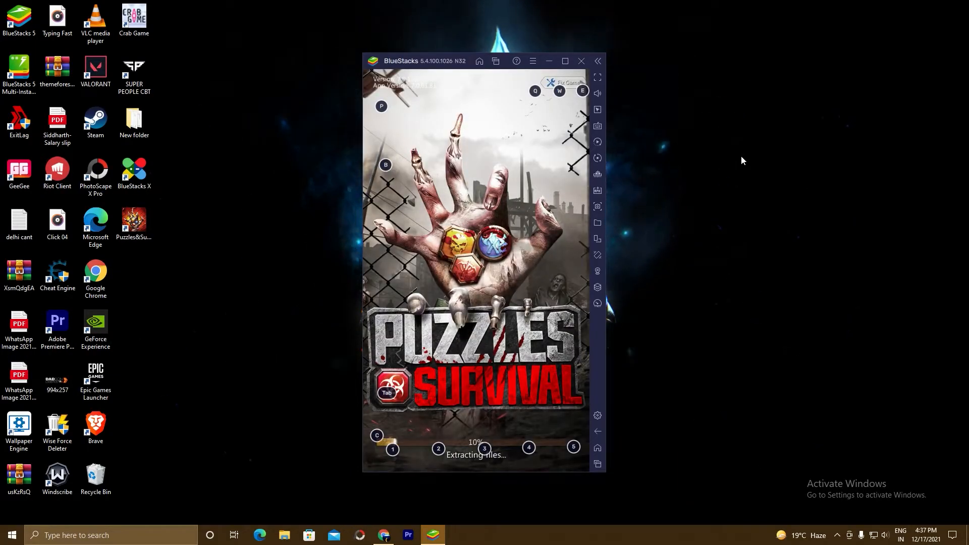
drag(433, 61, 433, 48)
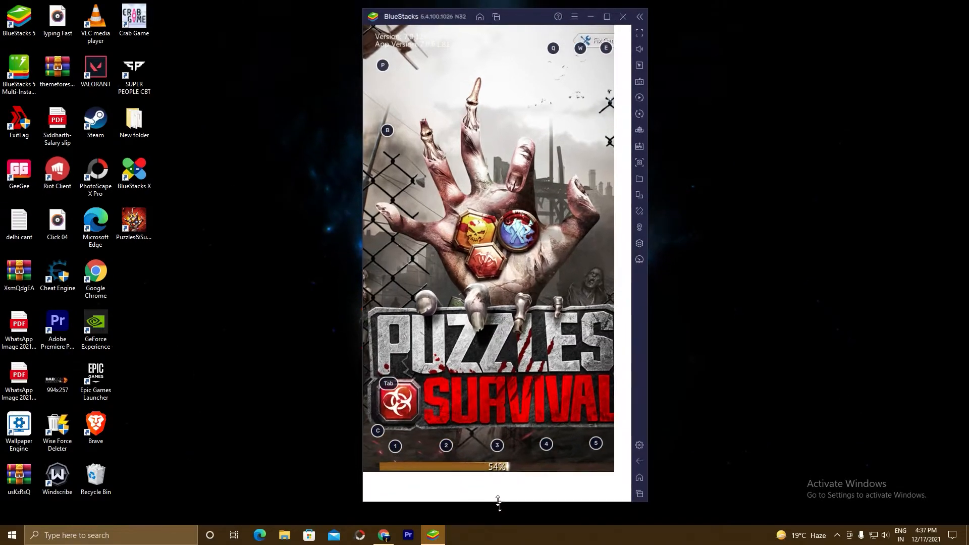
click(611, 17)
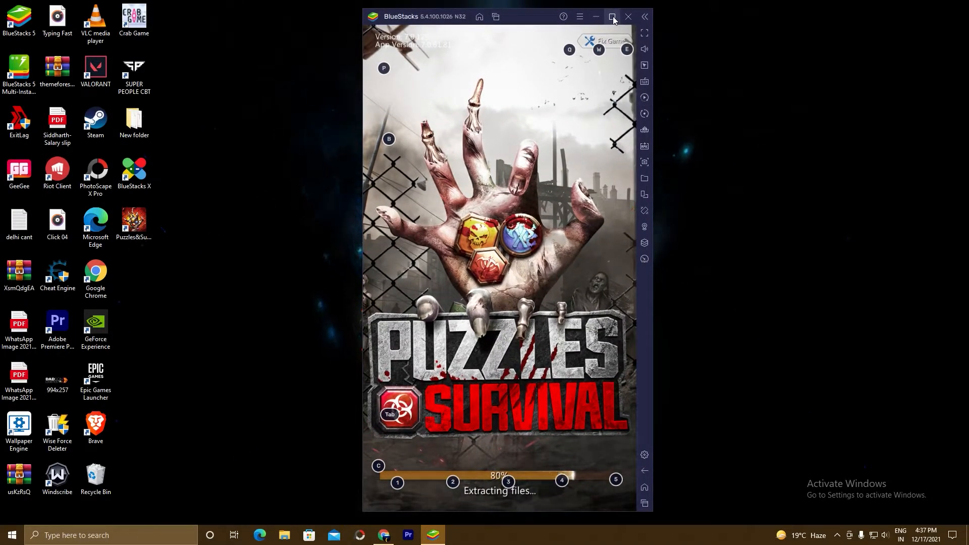
click(612, 17)
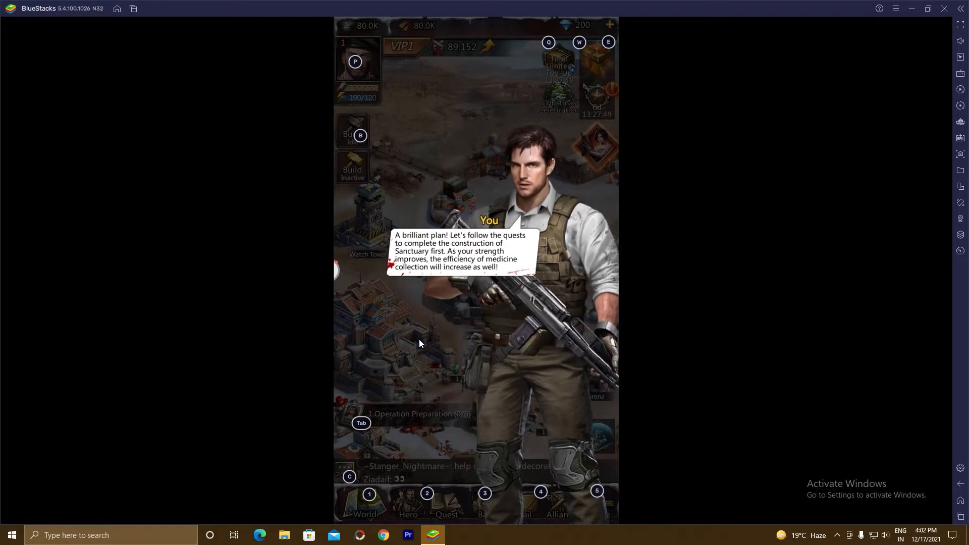
Advance the tutorial dialogue, visit Noah's Tavern and confirm receiving the hero Malcolm
click(419, 343)
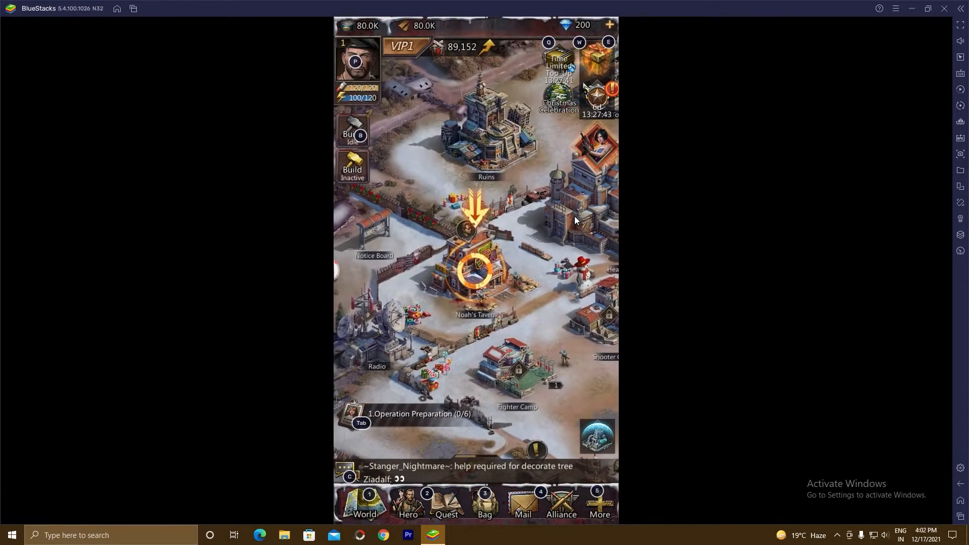
click(474, 270)
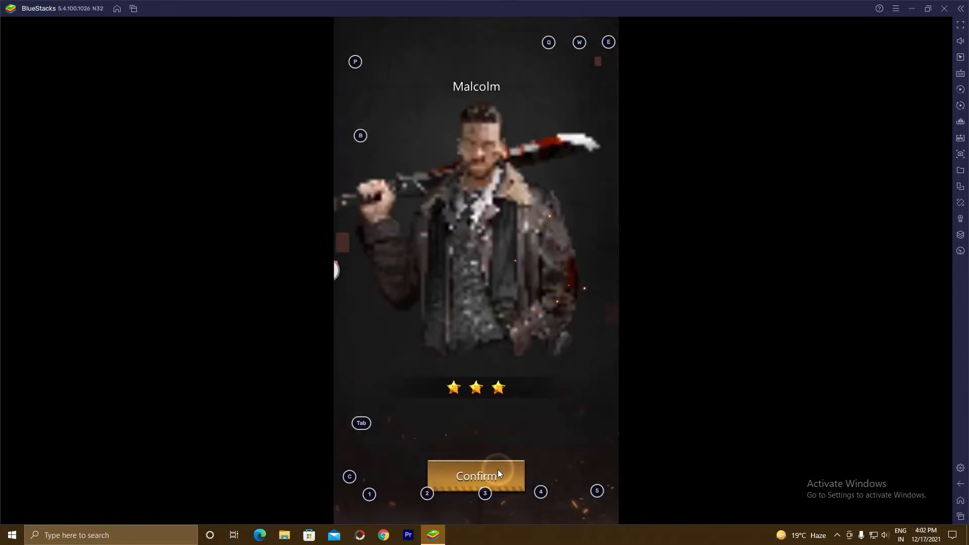
click(476, 476)
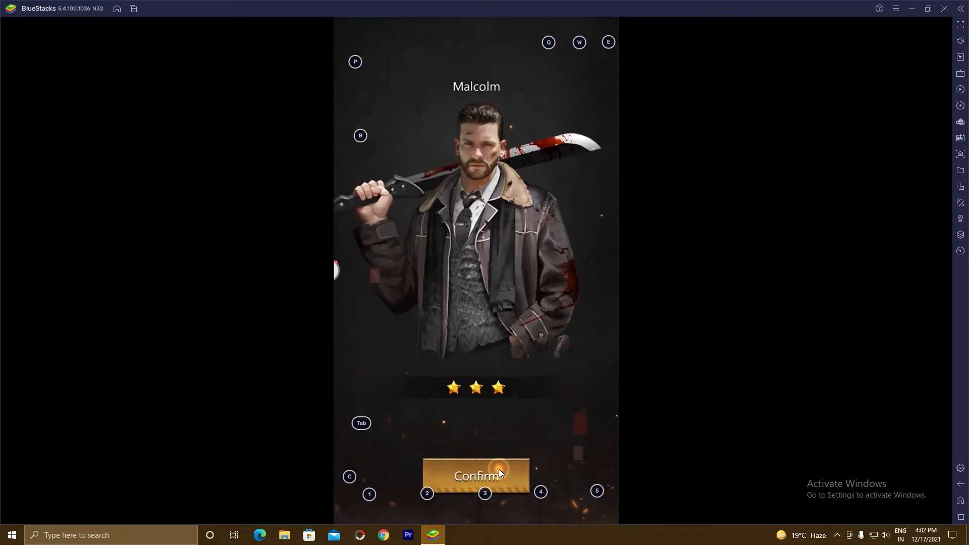
click(476, 475)
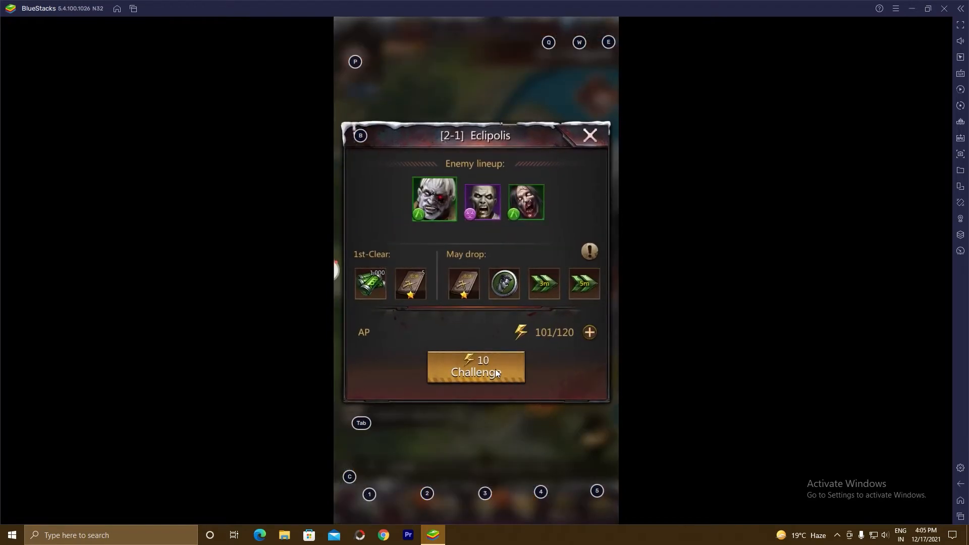
Challenge stage 2-1 Eclipolis with the Malcolm, Doc Gray, Queenie, Amber and Maverick lineup
click(475, 367)
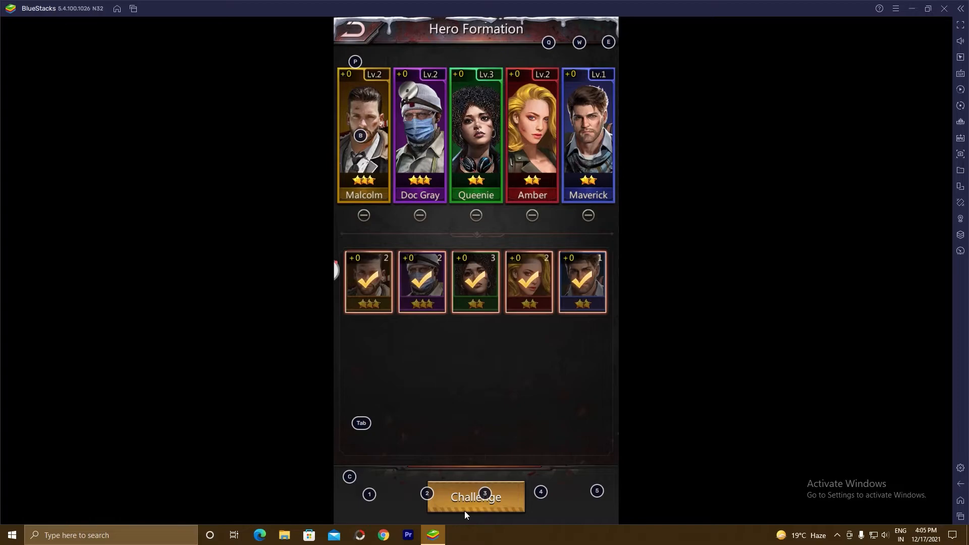
click(475, 496)
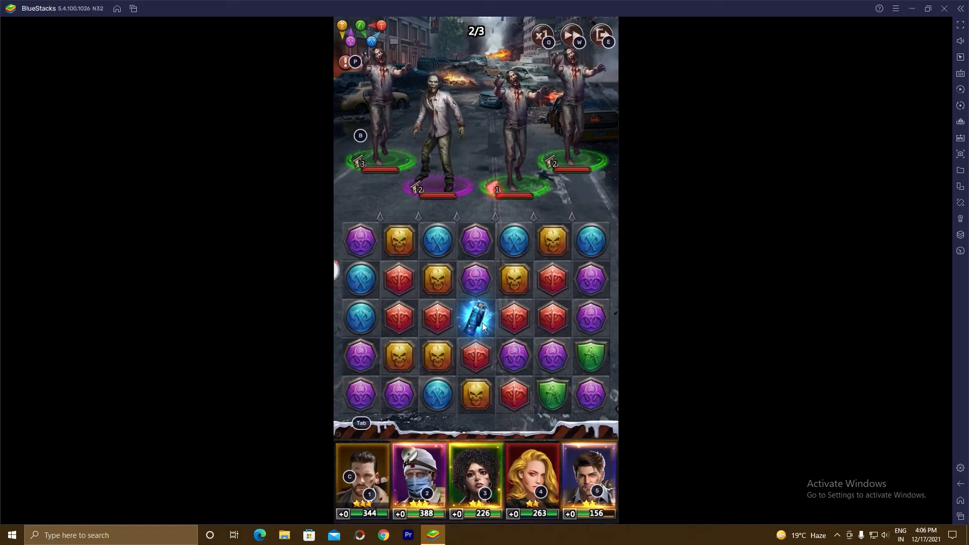
Set off the blue special tile, make a tile match, and heal the team with Doc Gray's skill
click(475, 317)
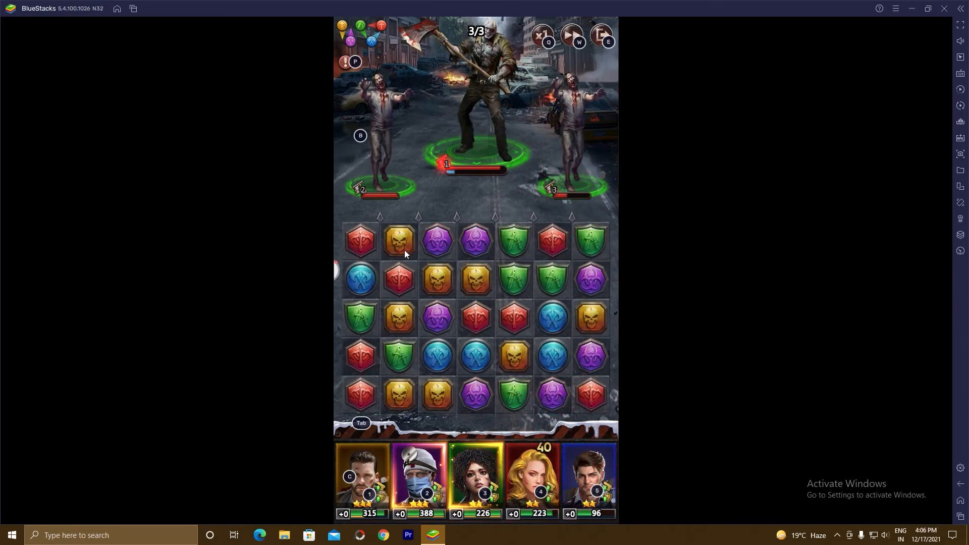
click(398, 240)
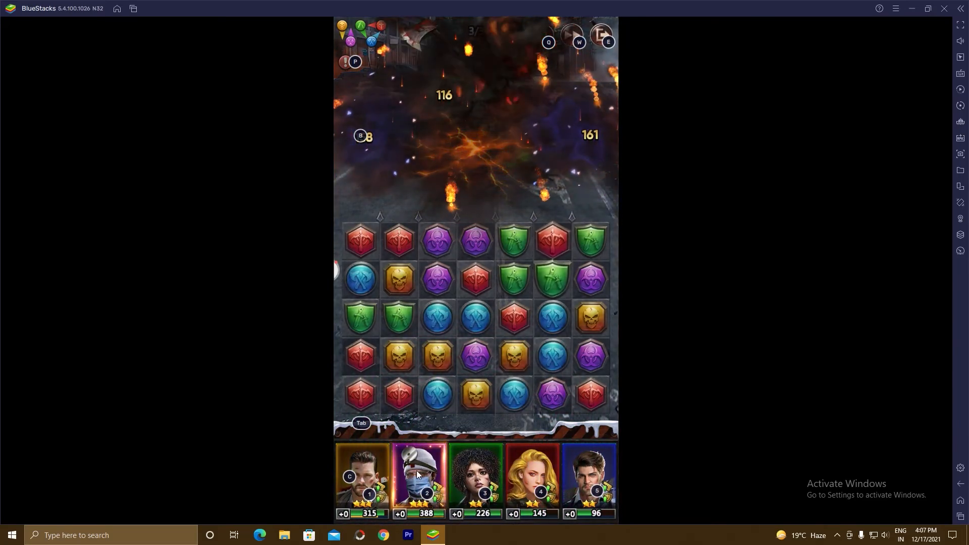
click(418, 476)
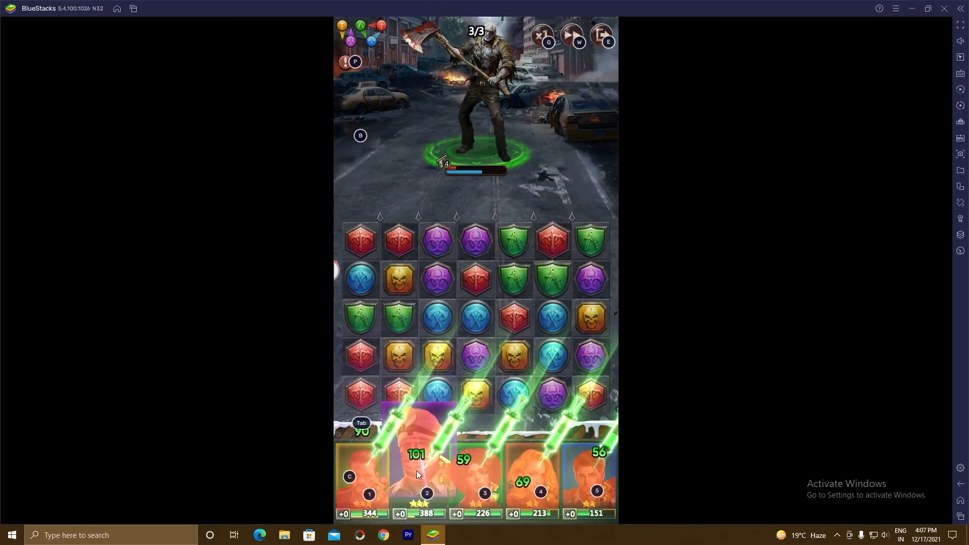